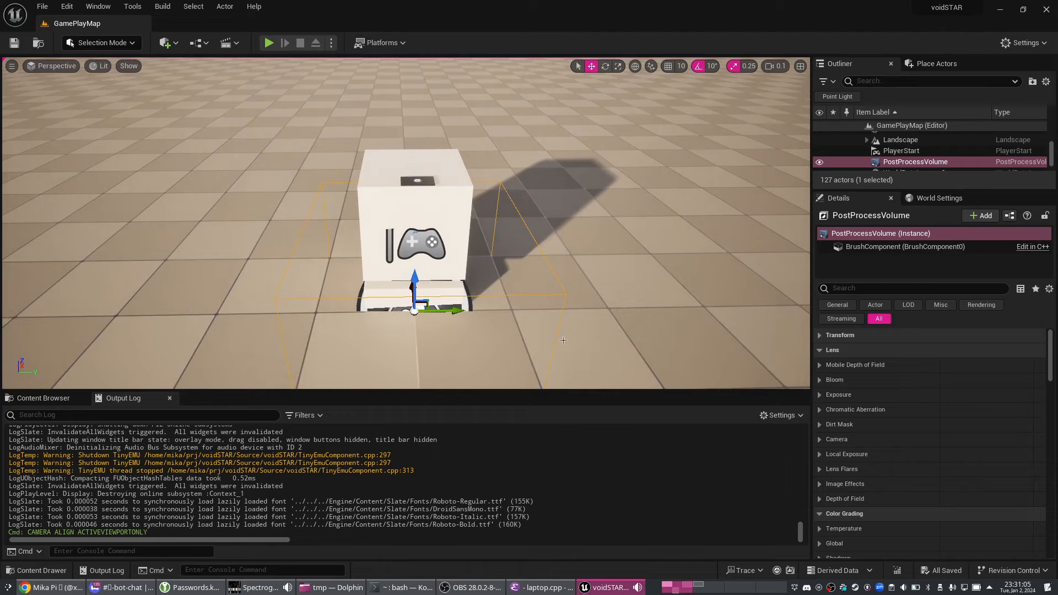
- Switch from the voidSTAR Unreal Editor to laptop.cpp in Emacs
click(540, 587)
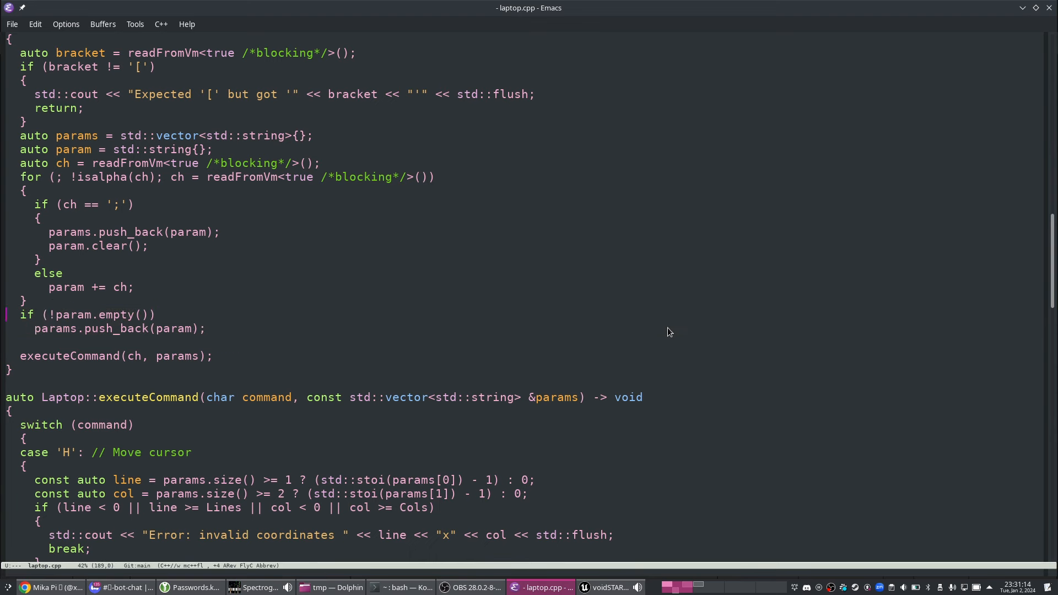
- Inspect the params.push_back parsing line, then return to the voidSTAR GamePlayMap editor
key(down)
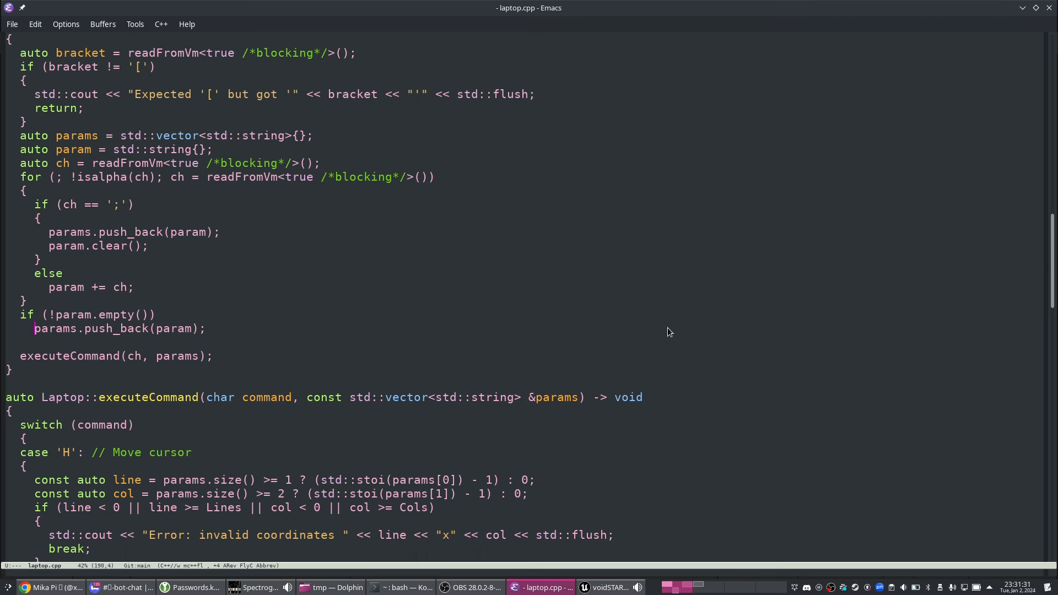
mouse_move(402, 353)
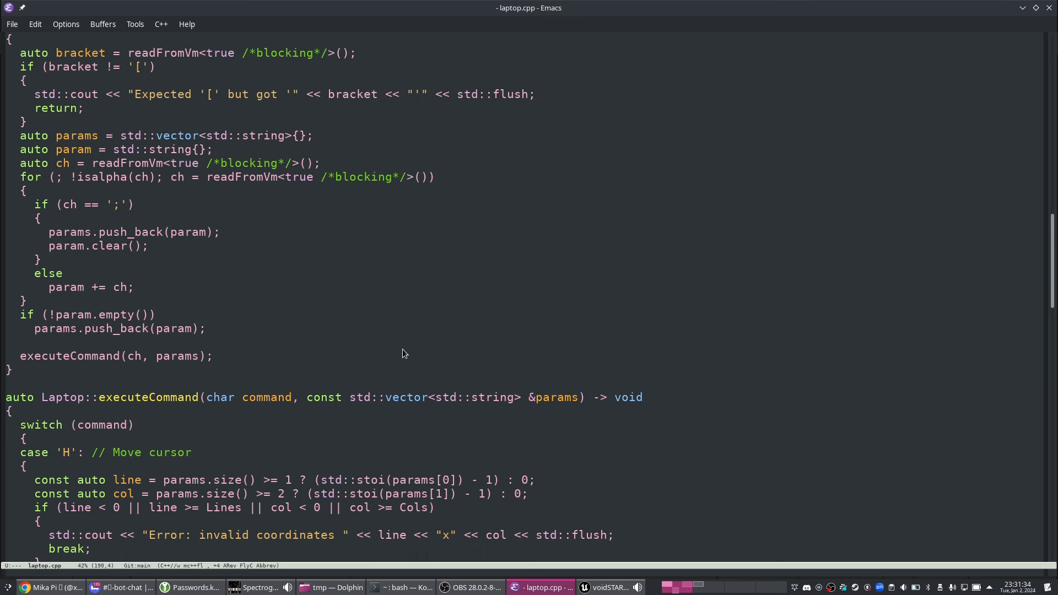
mouse_move(387, 310)
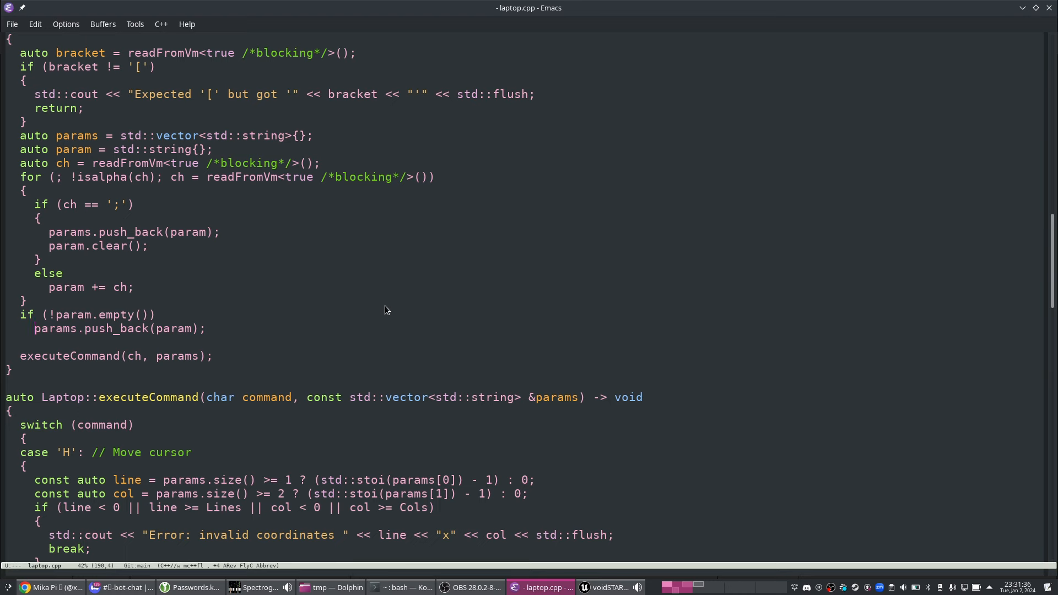
mouse_move(590, 472)
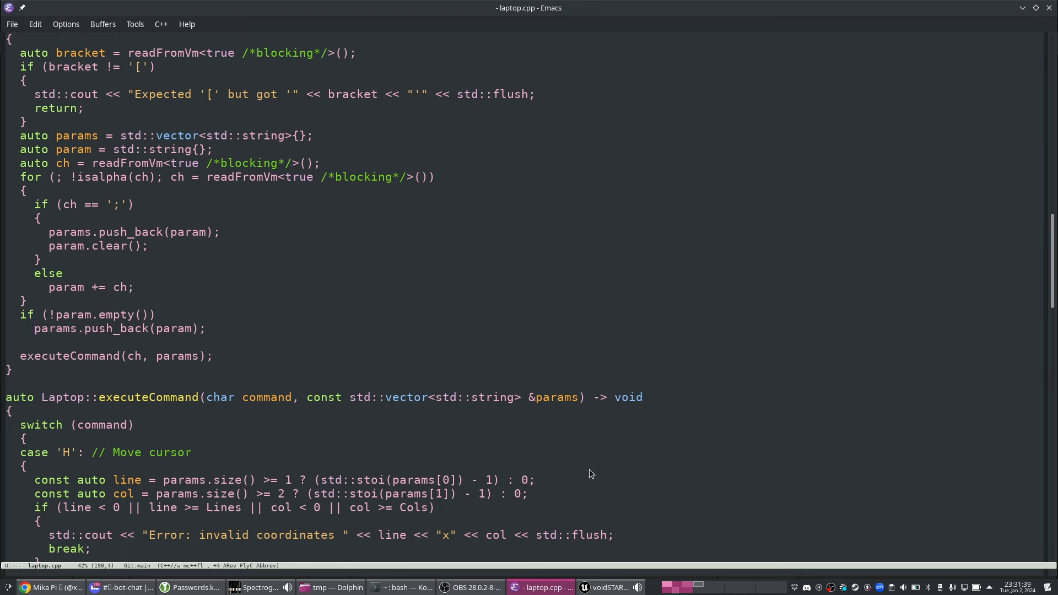
click(606, 586)
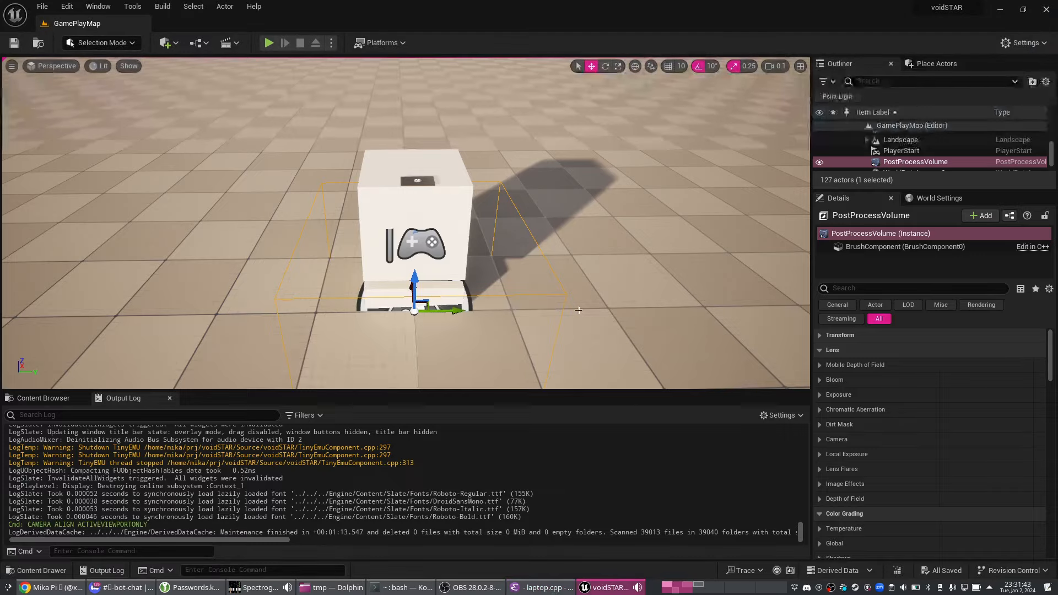
mouse_move(268, 42)
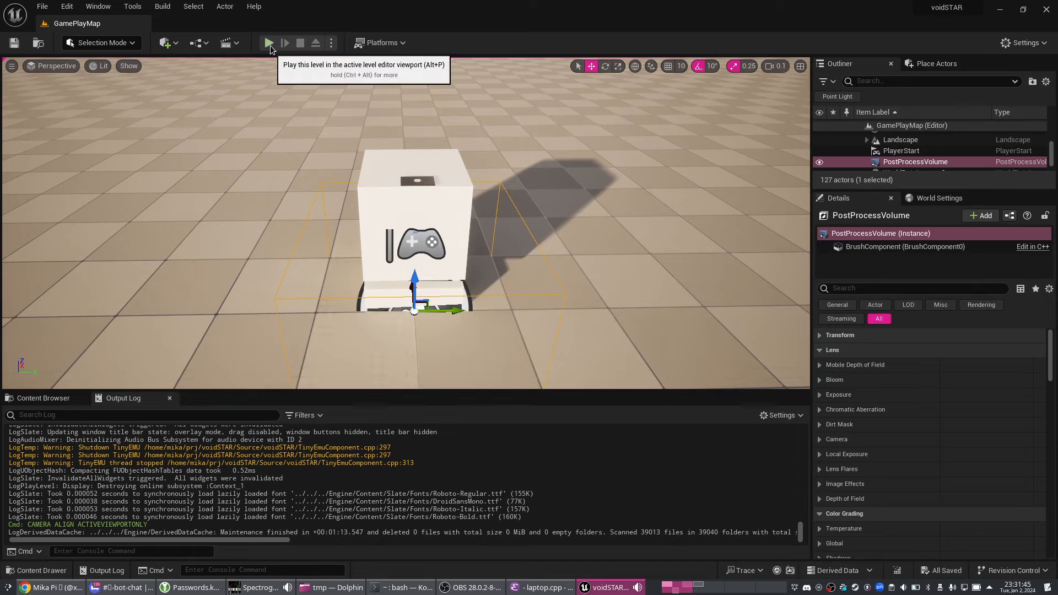
mouse_move(519, 139)
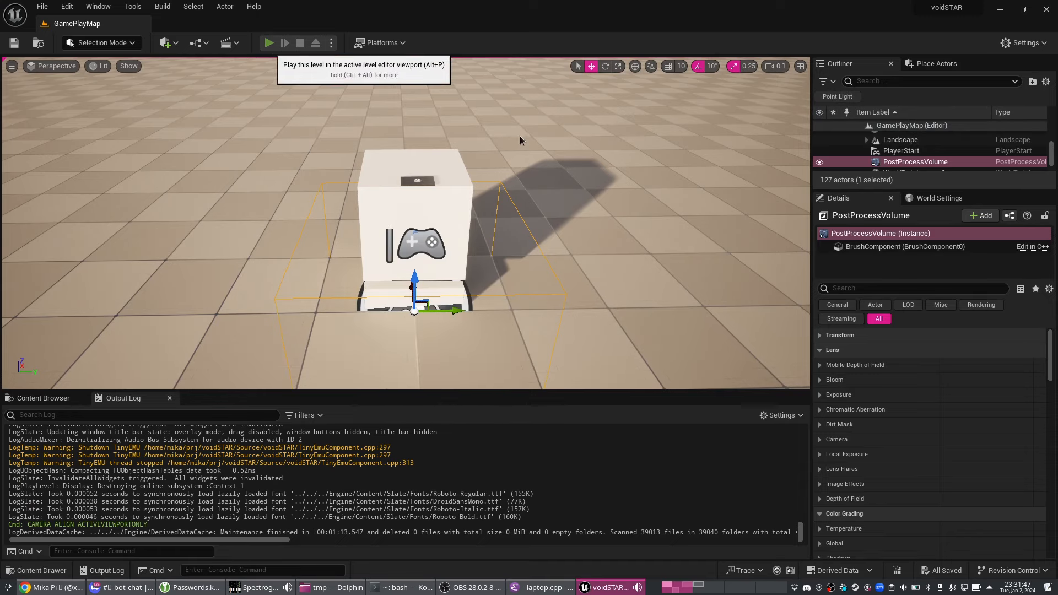
click(268, 42)
text(ffffffffffffffffffffff)
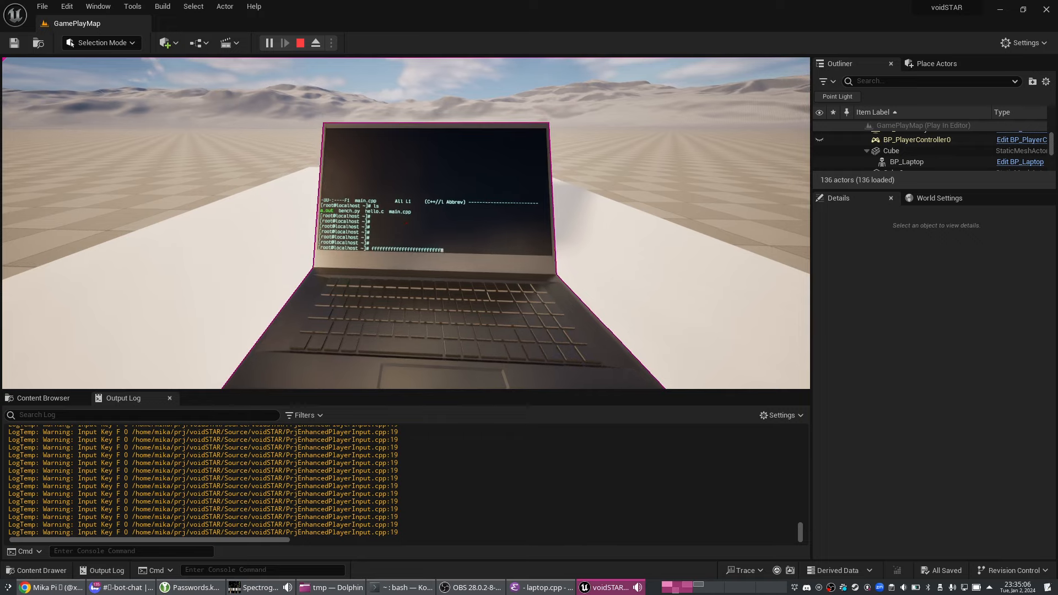
- Run vi in the laptop terminal, stop play, and review the Magit diff
key(BackSpace)
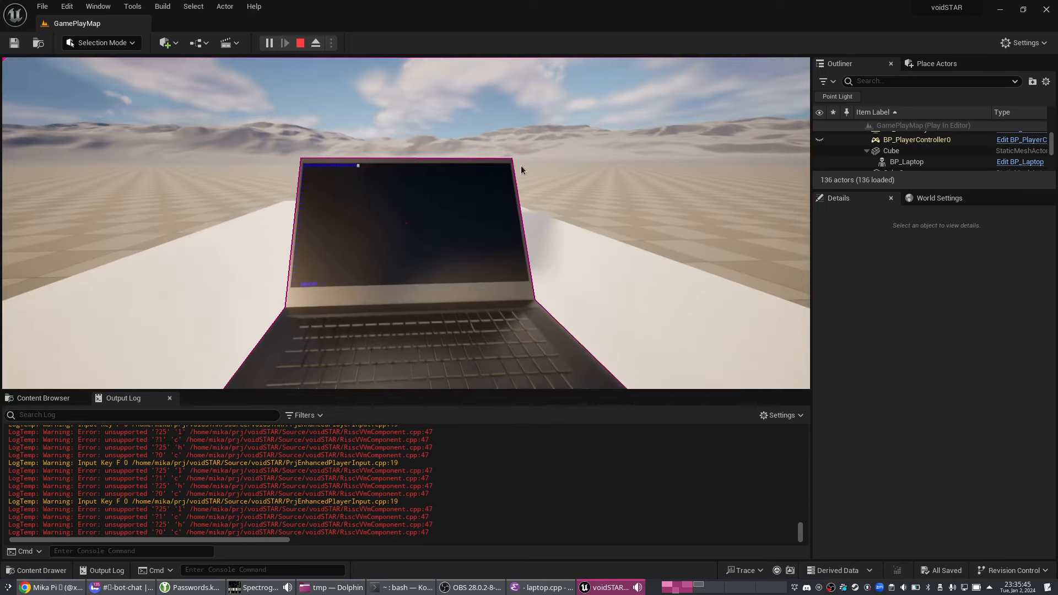
click(300, 42)
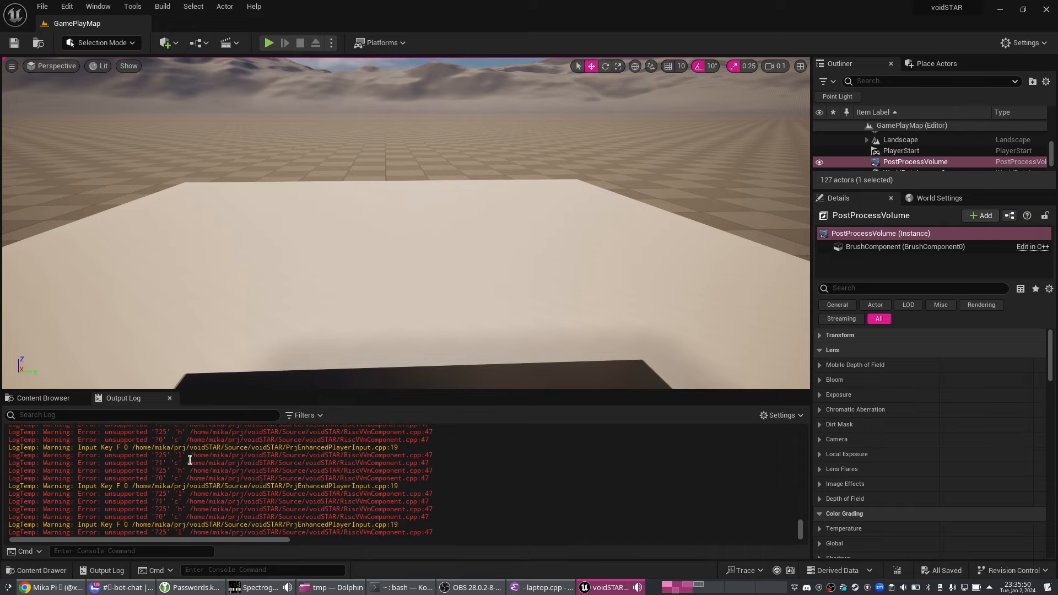
click(540, 586)
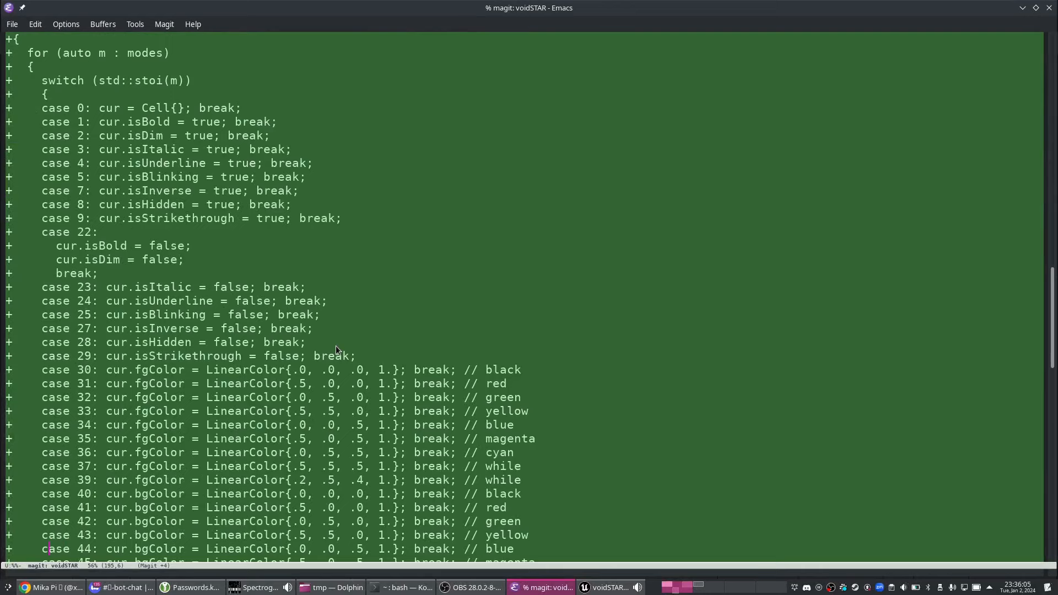
scroll(down, 3)
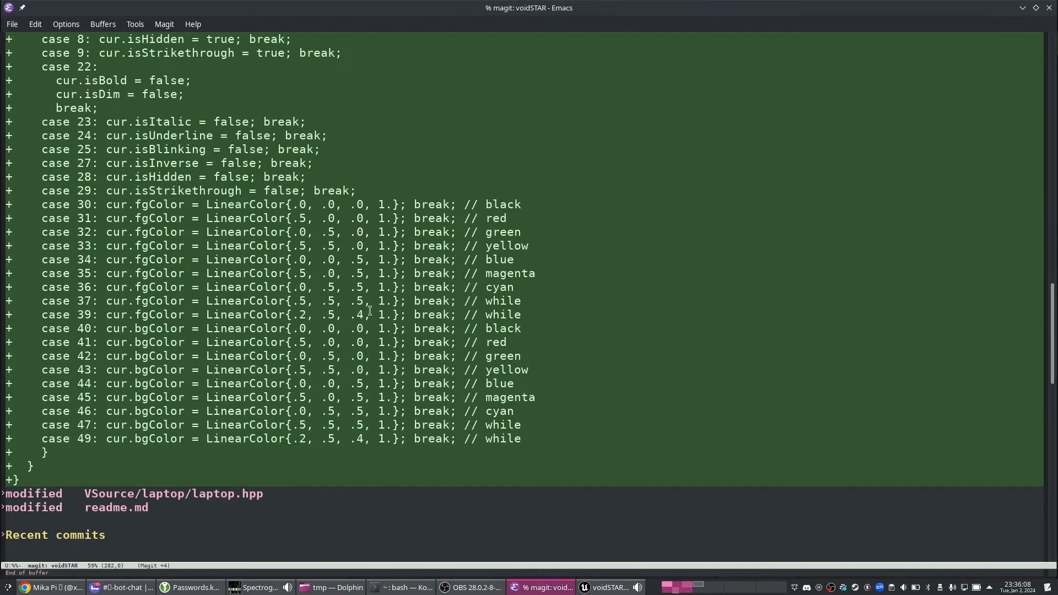